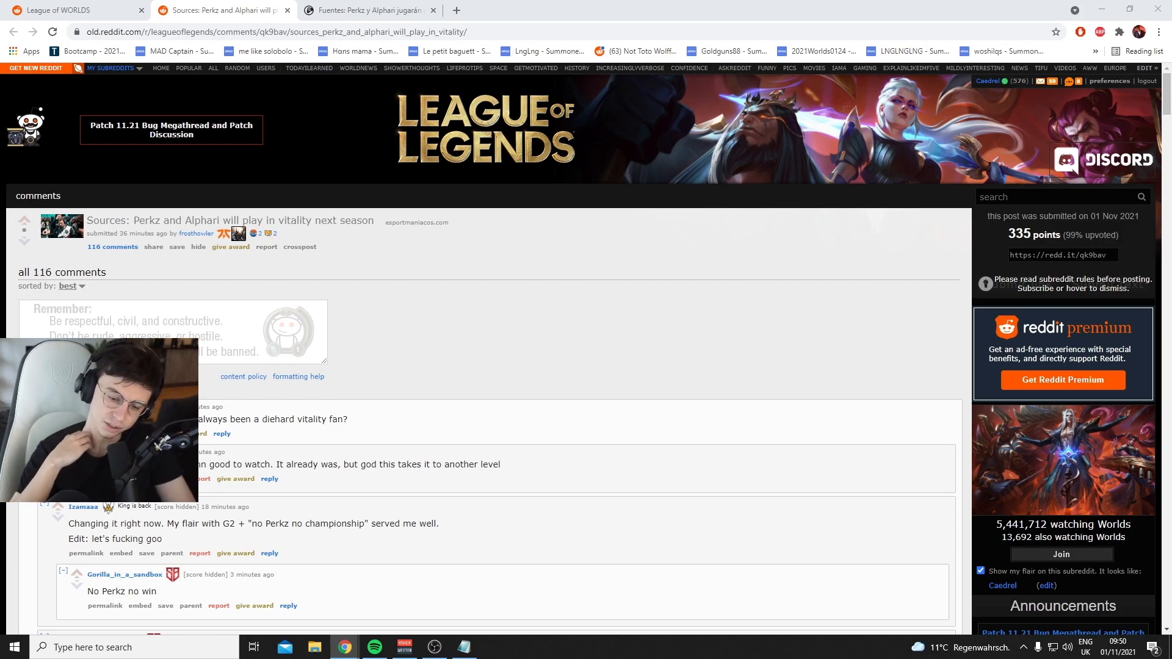
mouse_move(320, 167)
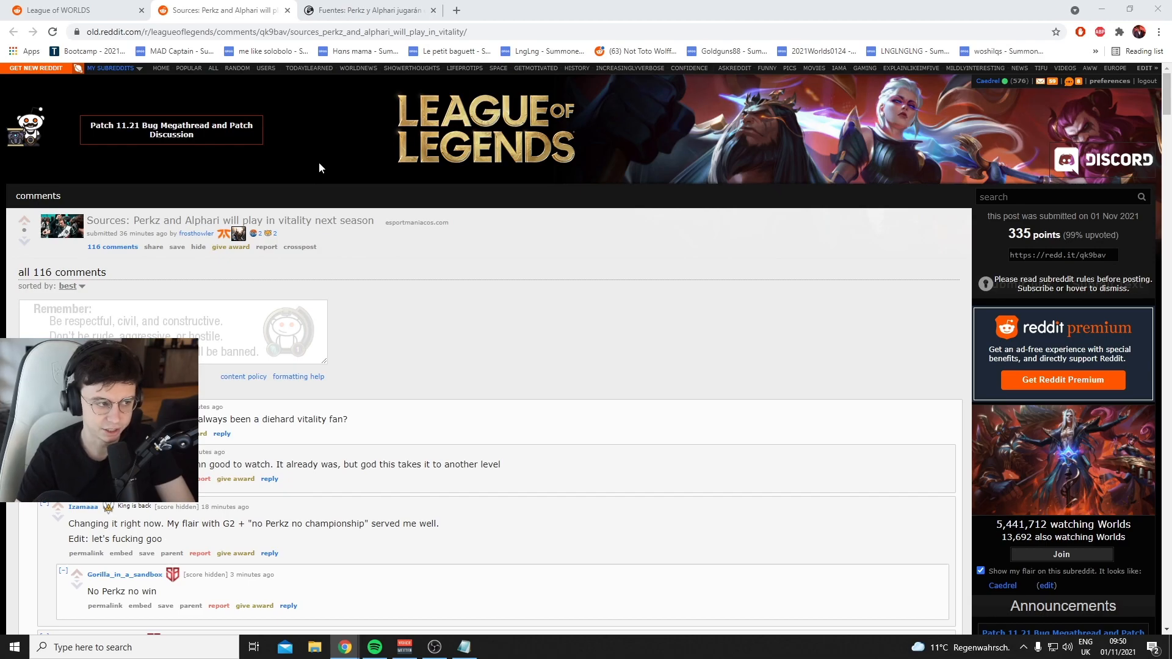
- Switch to the esportmaniacos article on Perkz and Alphari joining Vitality and read down it
scroll("down", 3)
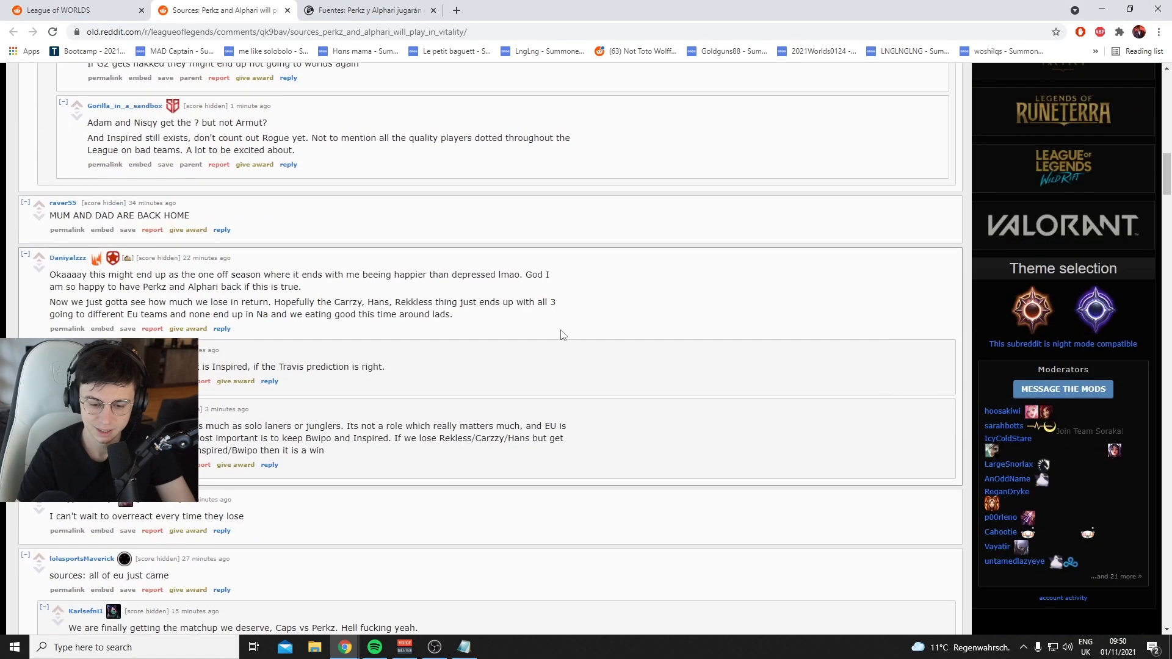
scroll("down", 3)
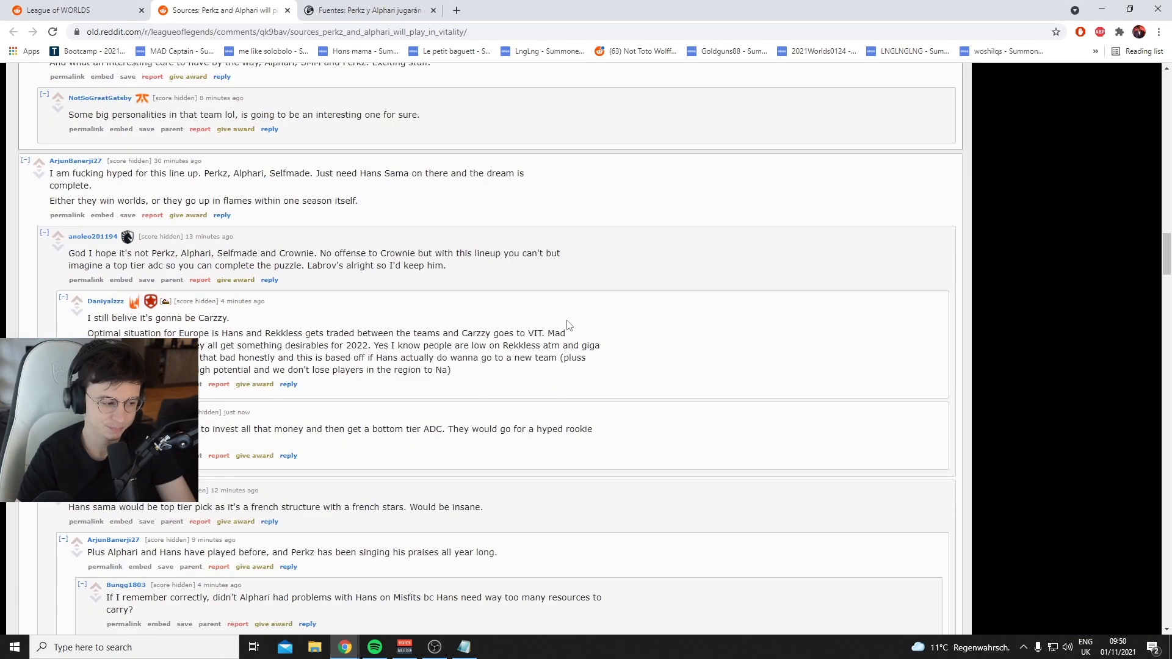
scroll("down", 3)
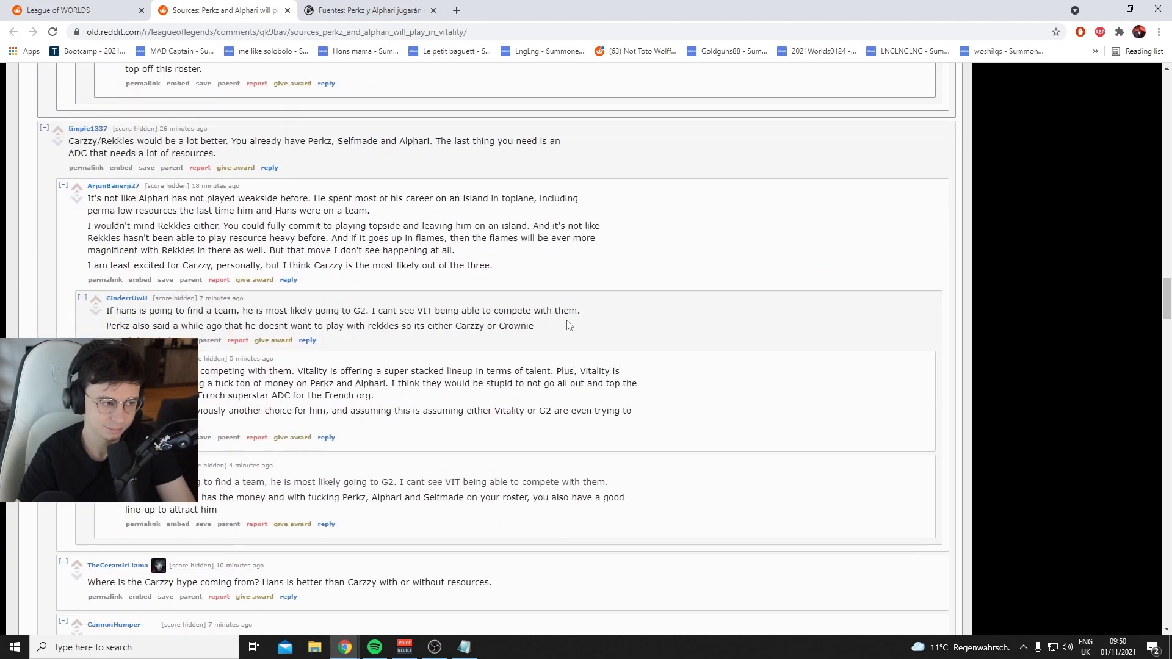
scroll("down", 3)
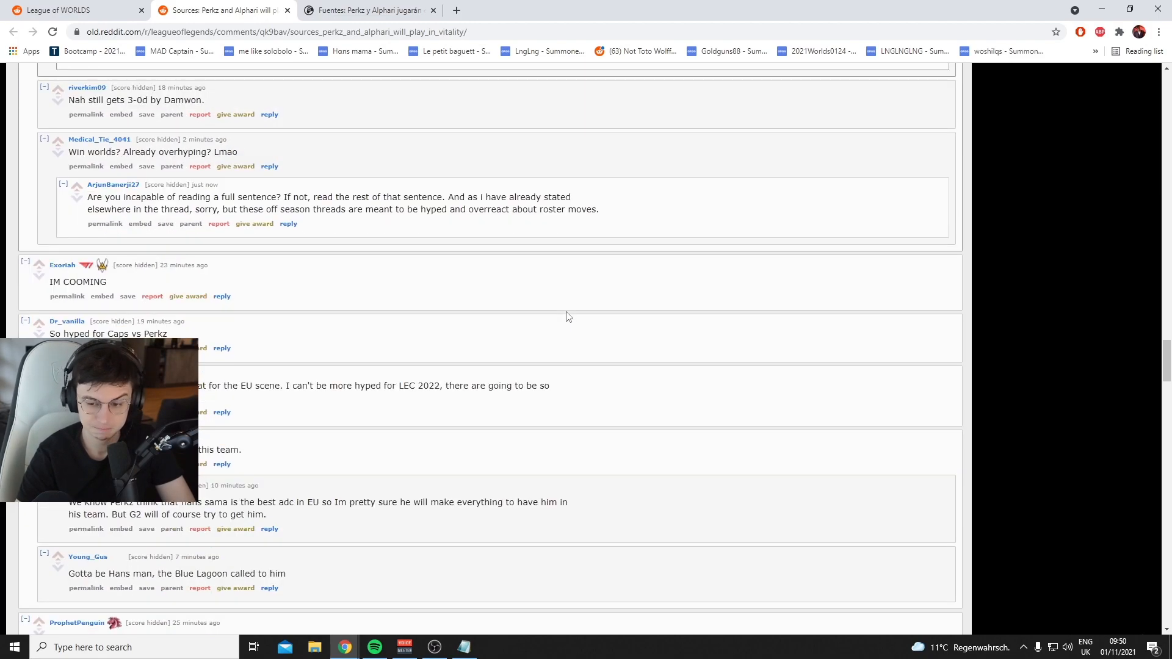
mouse_move(479, 168)
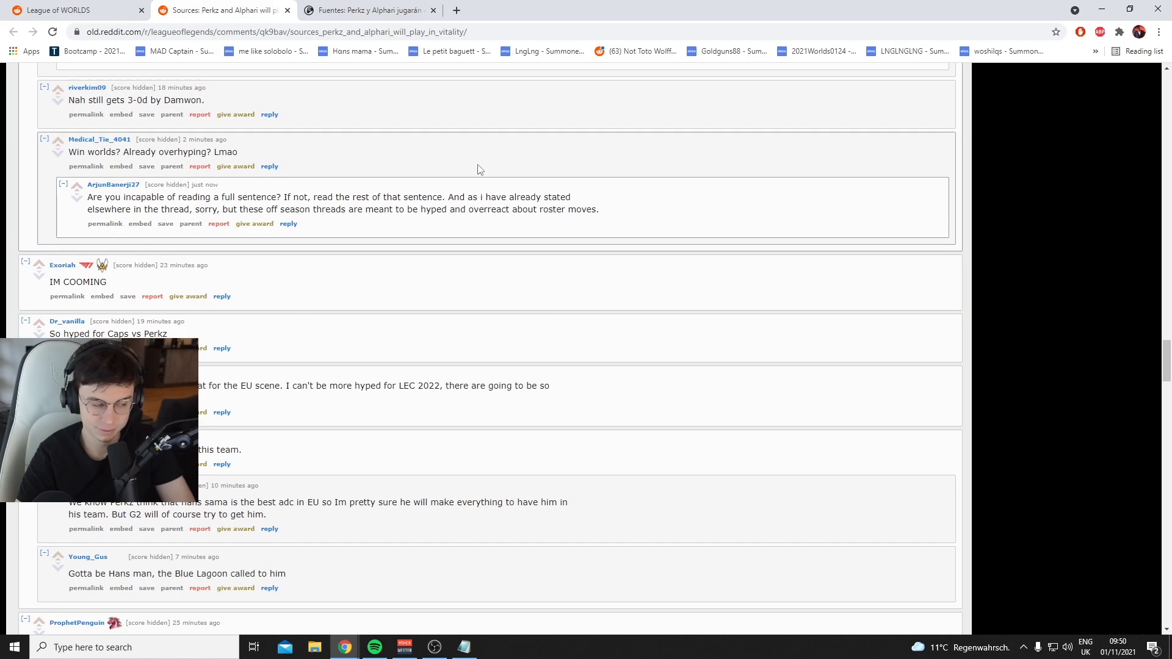
left_click(366, 9)
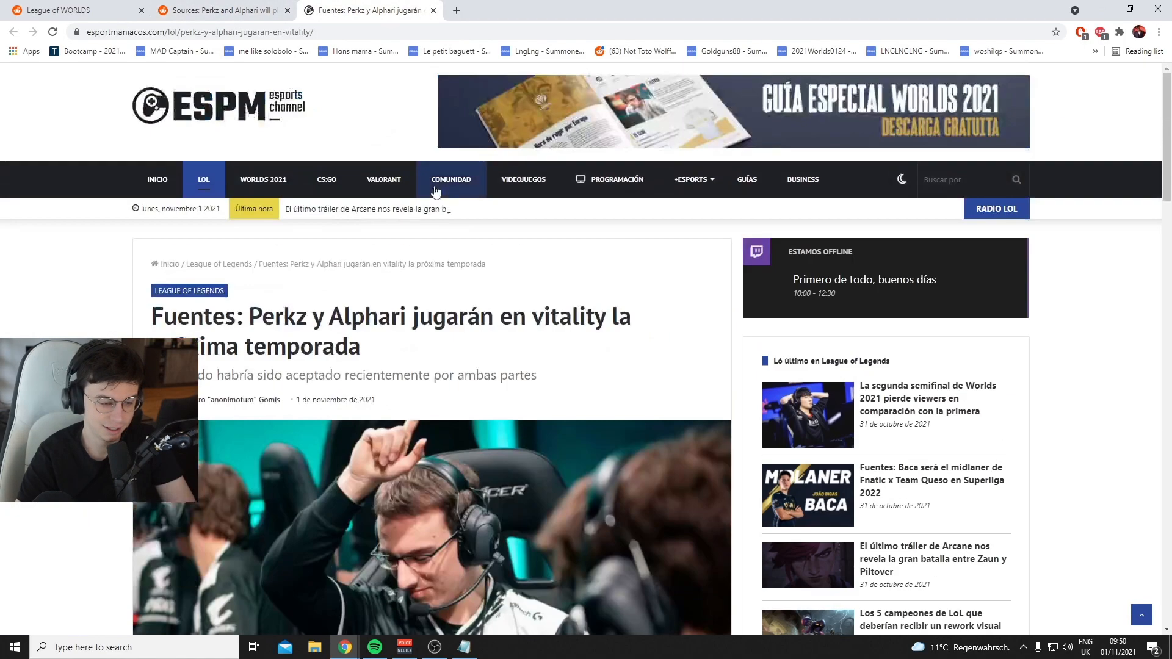
scroll("down", 3)
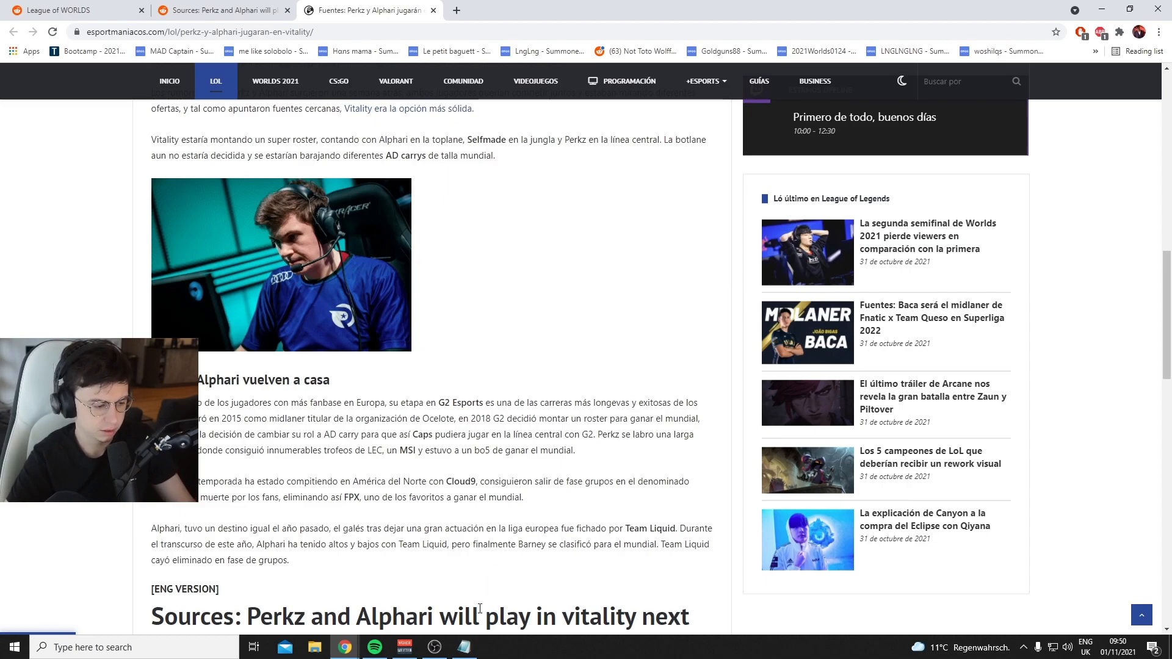
- Overwrite the lineup notes with ADCs HANS, CARZZY, PATRIK, FLAKKED, REKKLES, one per line
left_click(464, 647)
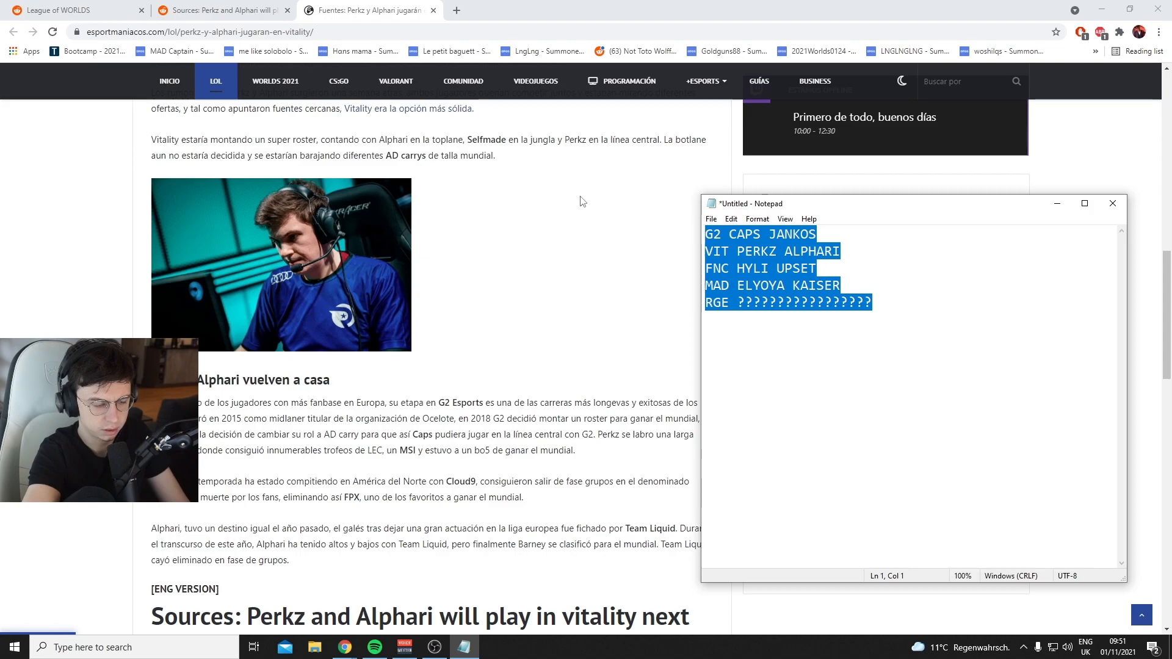
type("HANS")
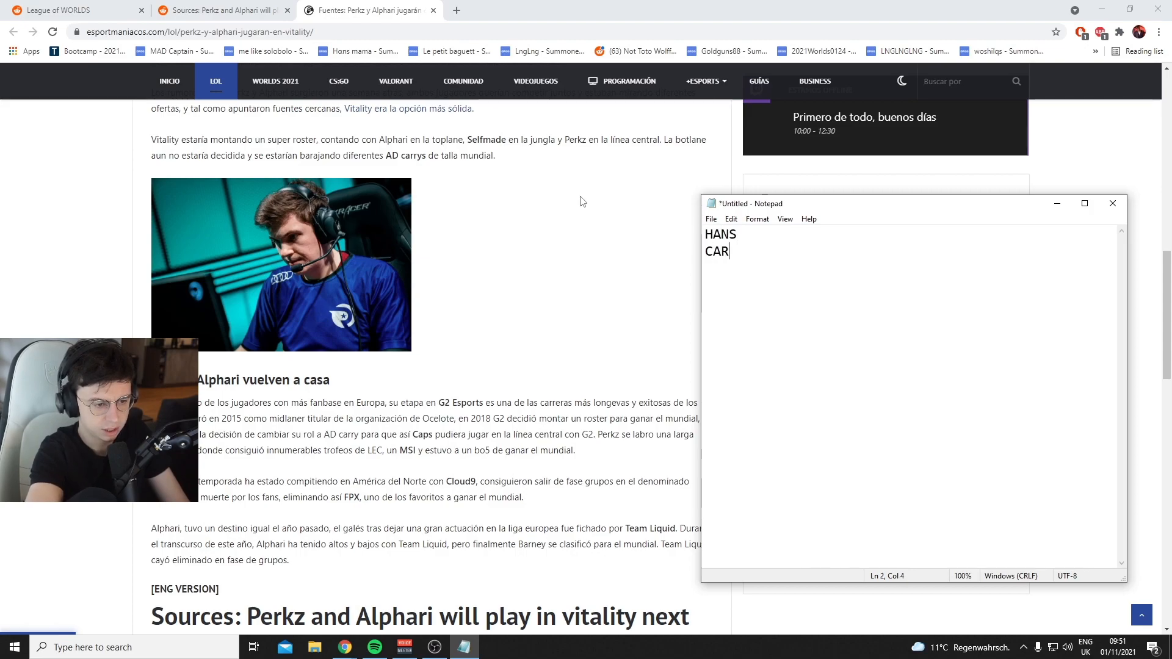
type("ZZY")
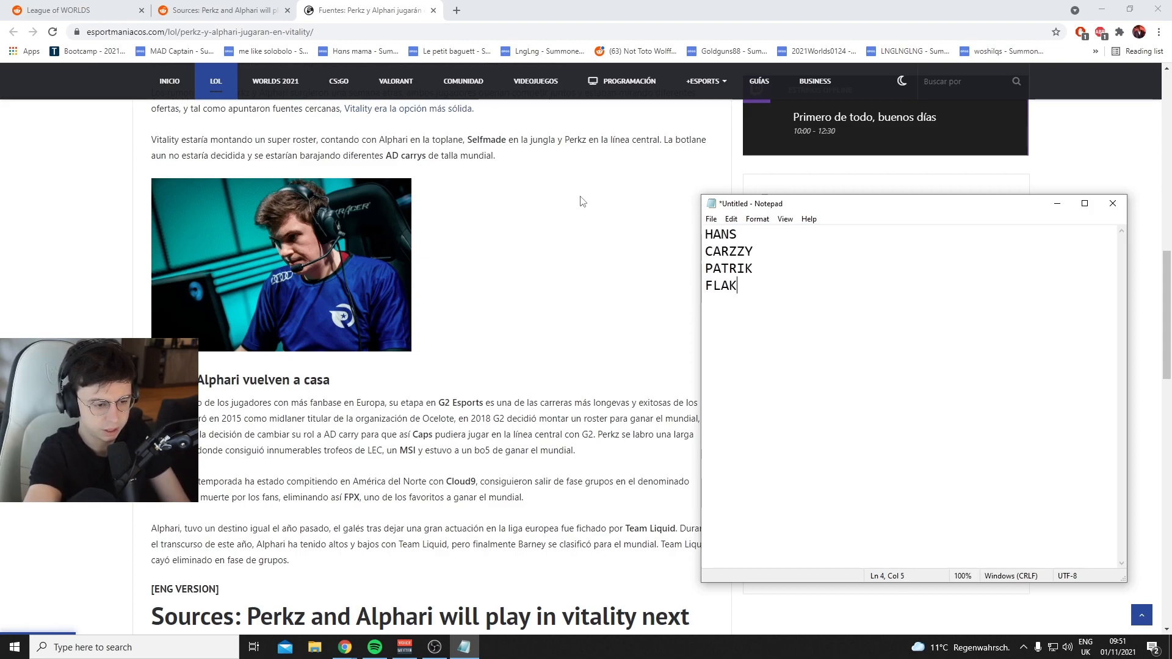
type("KED")
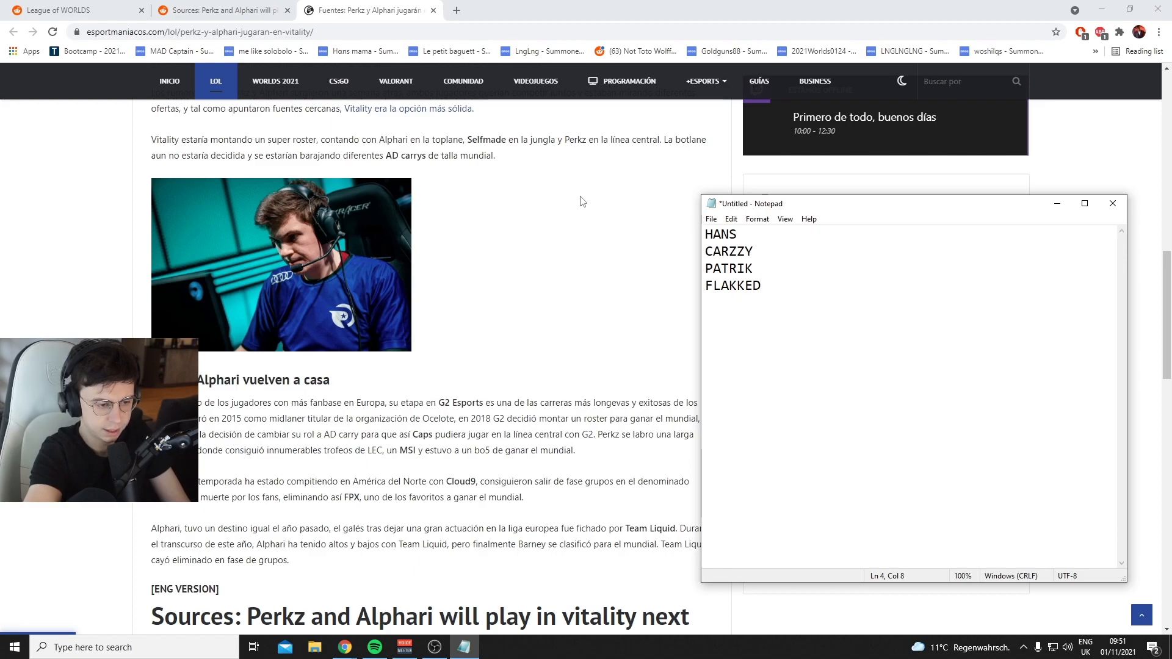
type("REKKLES")
type("------------------")
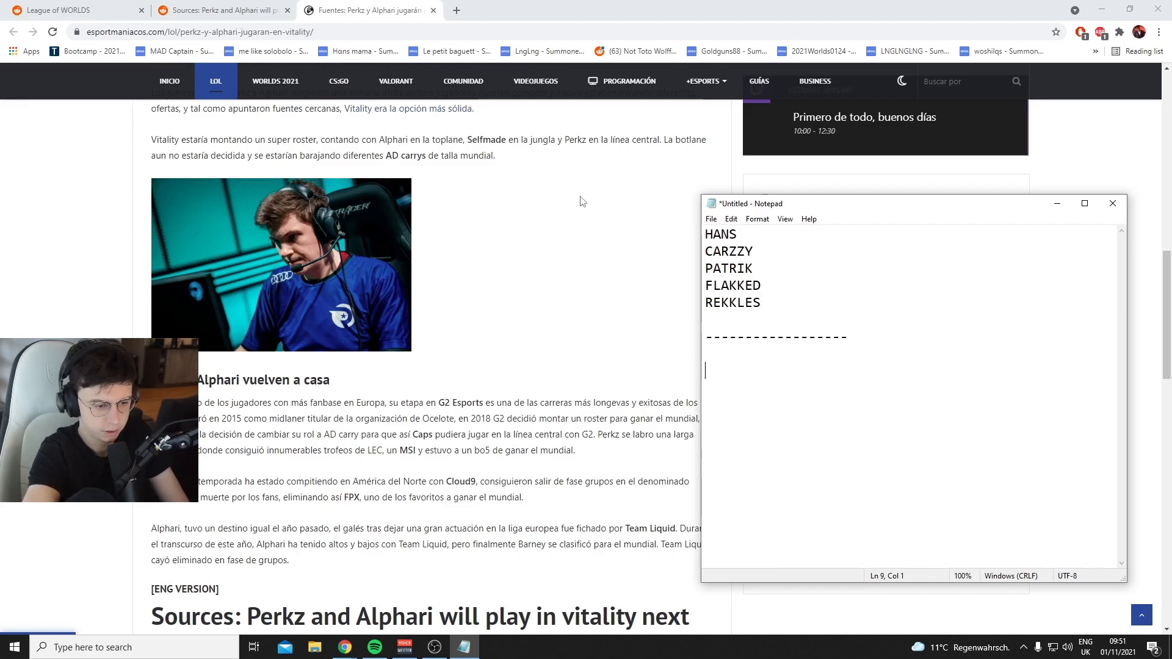
- Add the teams G2, VITALITY, ROGUE, MAD and TSM under the dashed divider
type("G2")
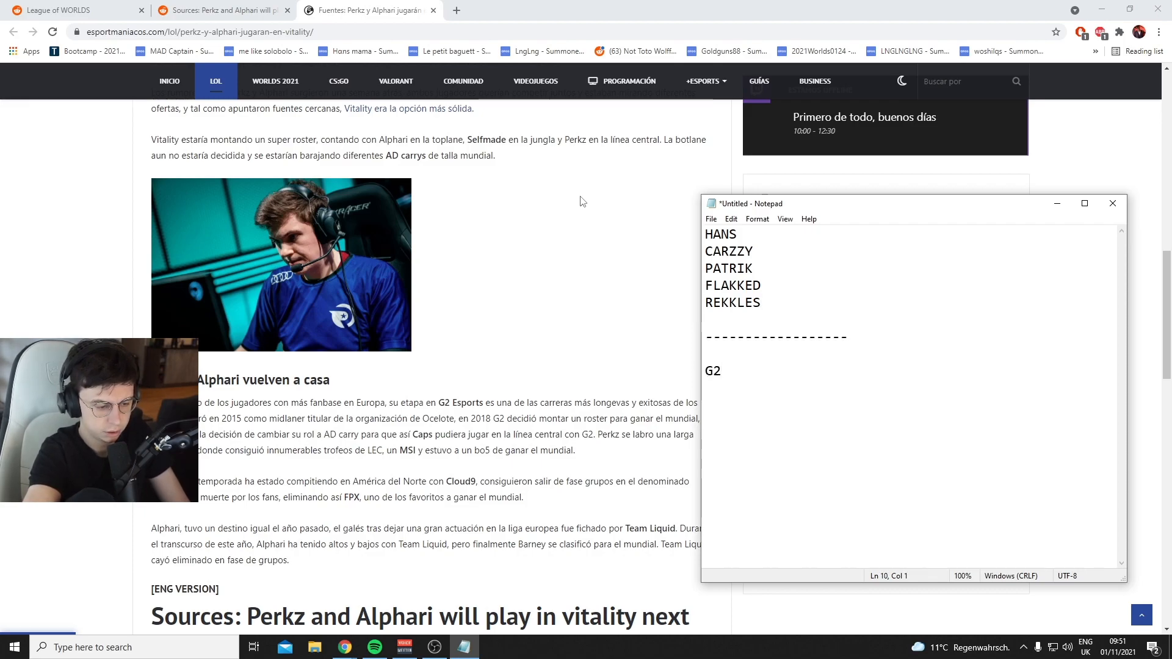
type("VITALIT")
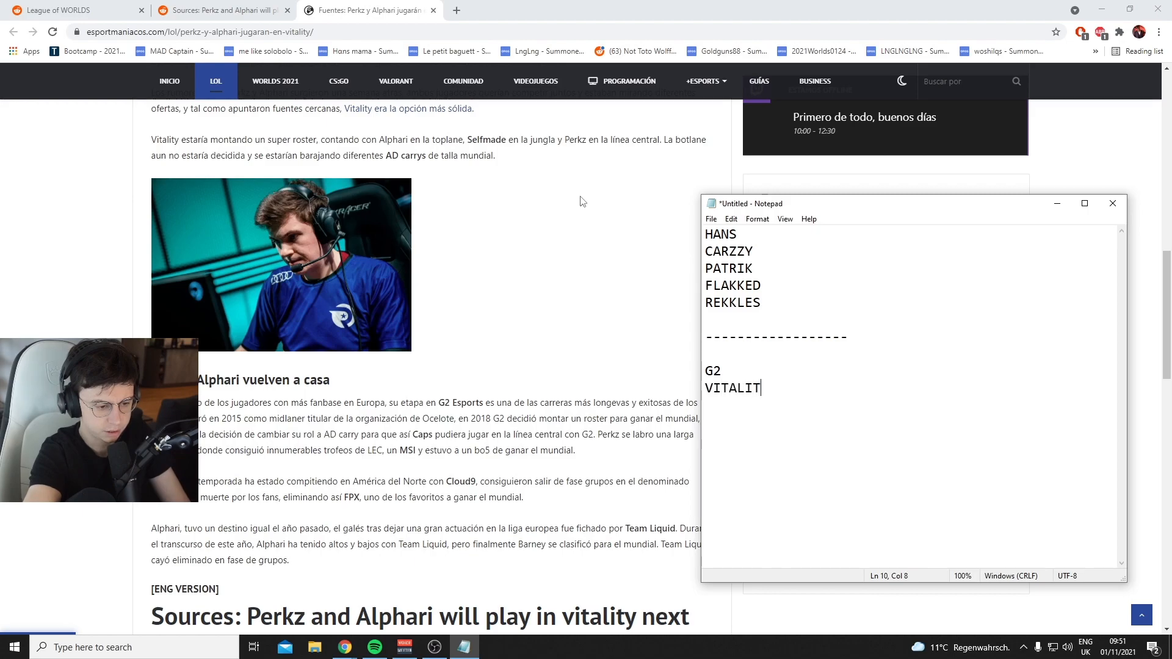
type("Y")
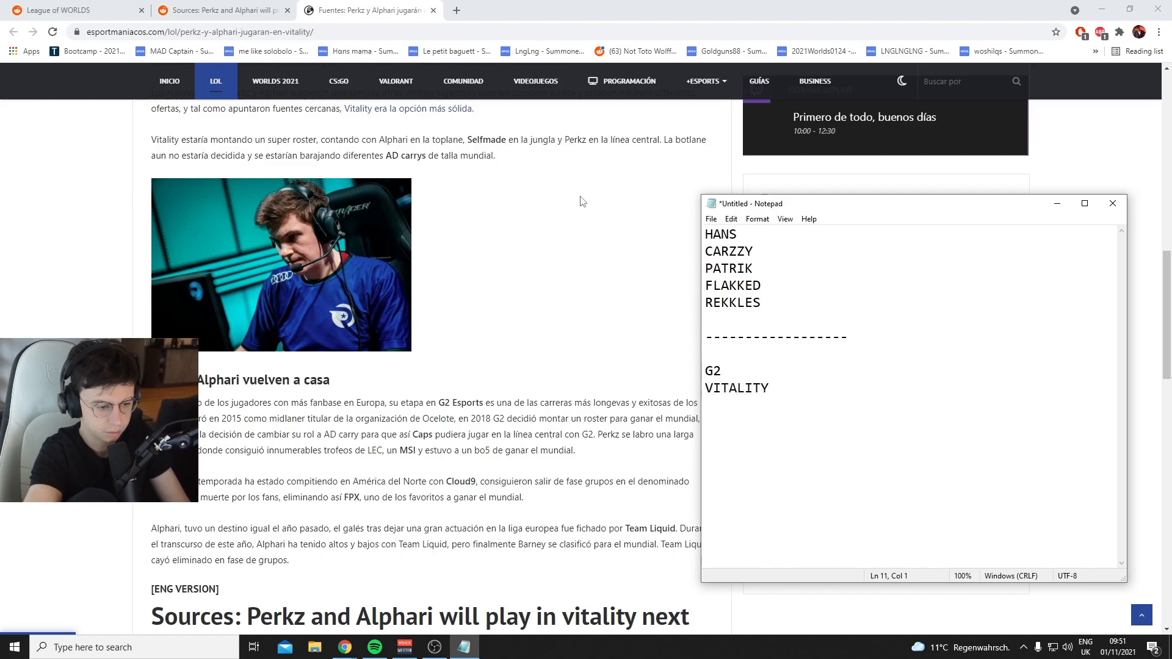
type("ROGUE")
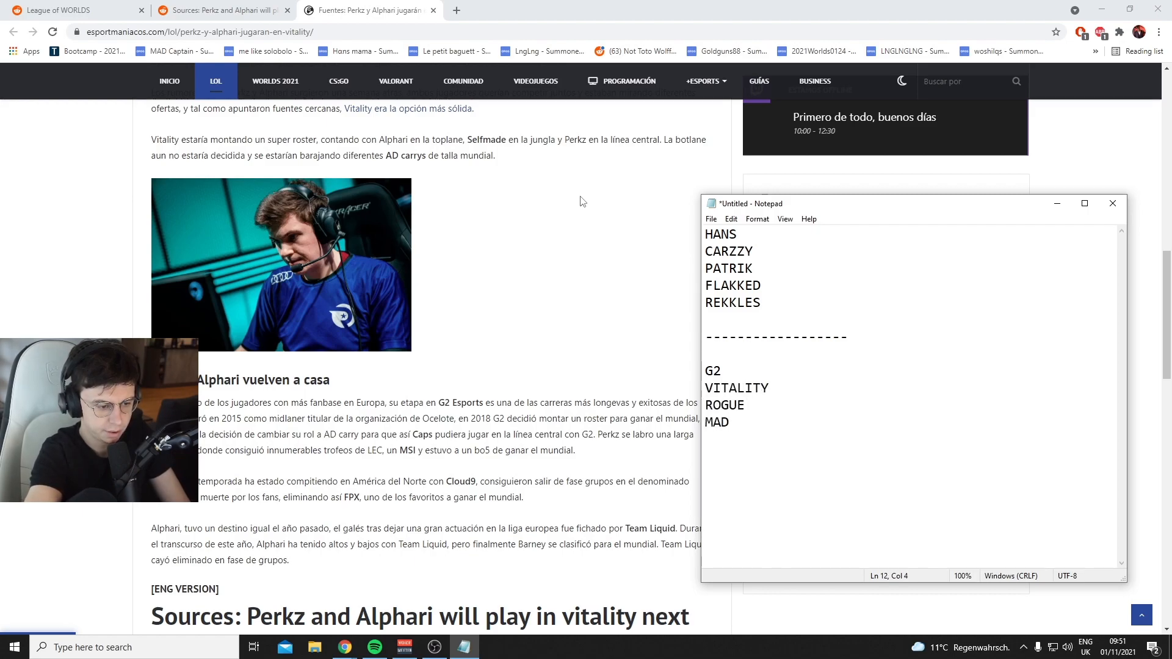
type("TSM")
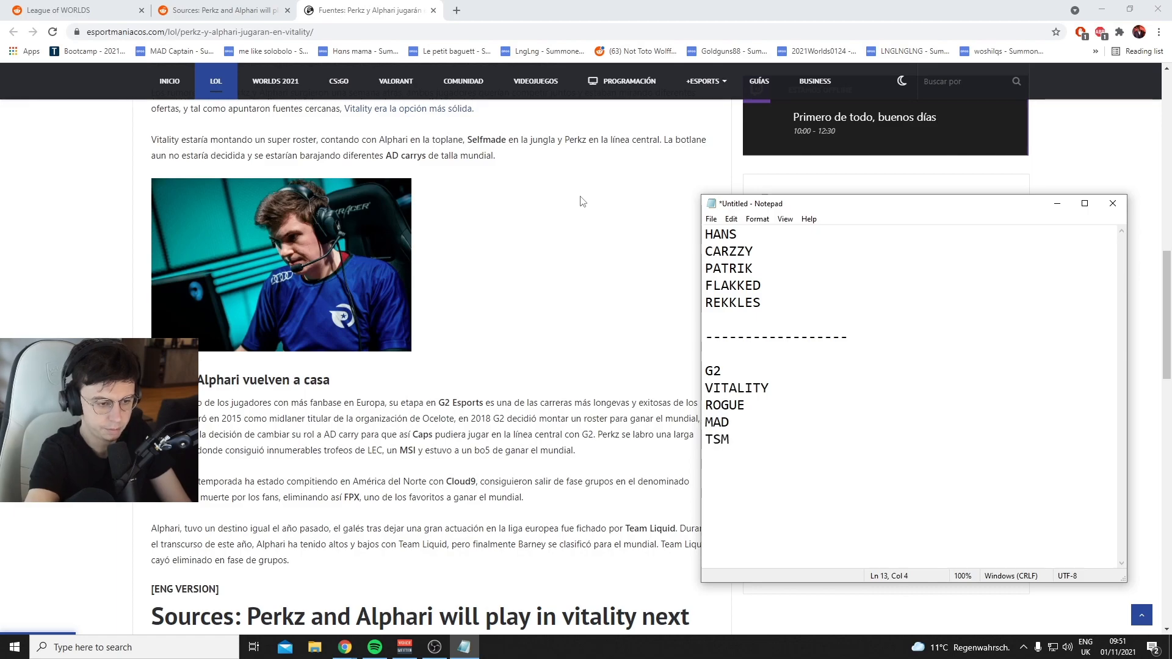